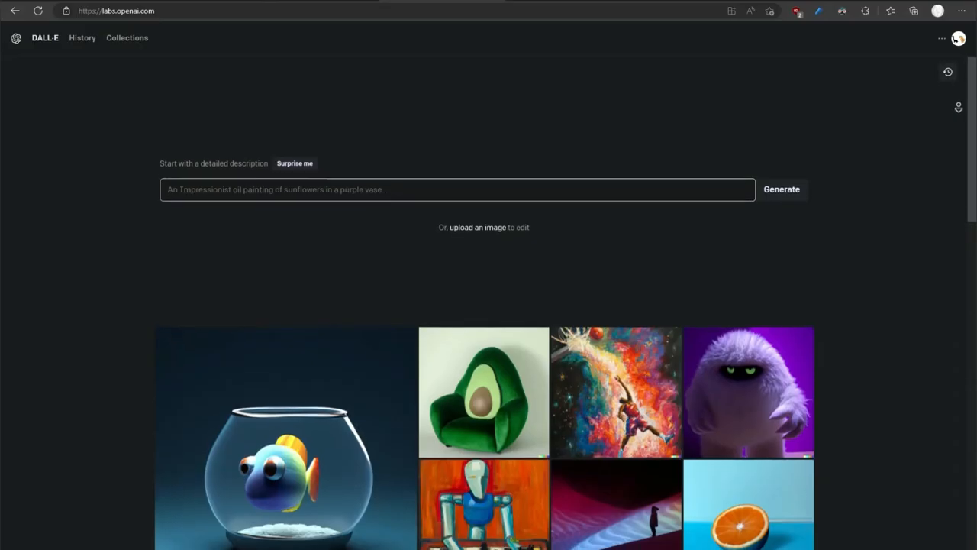
{"action": "scroll", "scroll_direction": "down", "scroll_amount": 3}
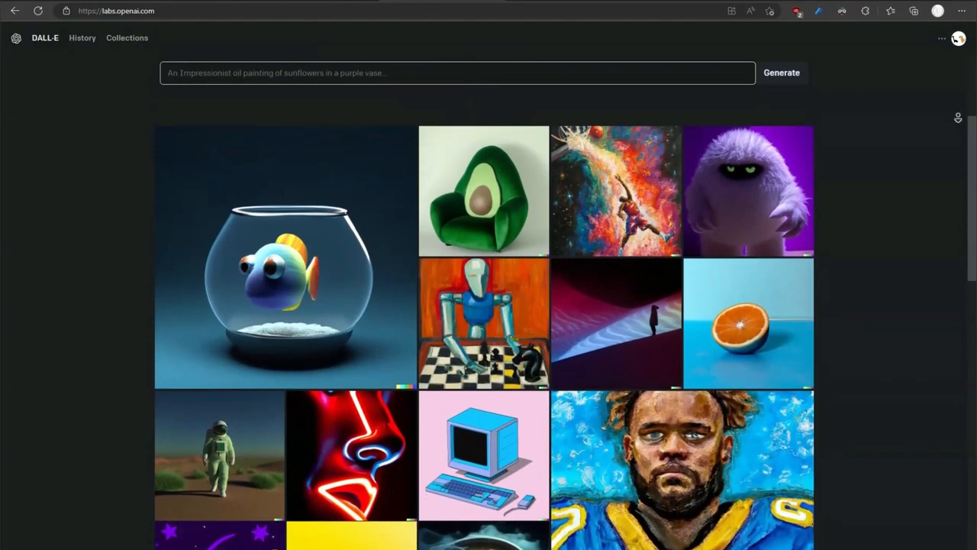
{"action": "scroll", "scroll_direction": "down", "scroll_amount": 3}
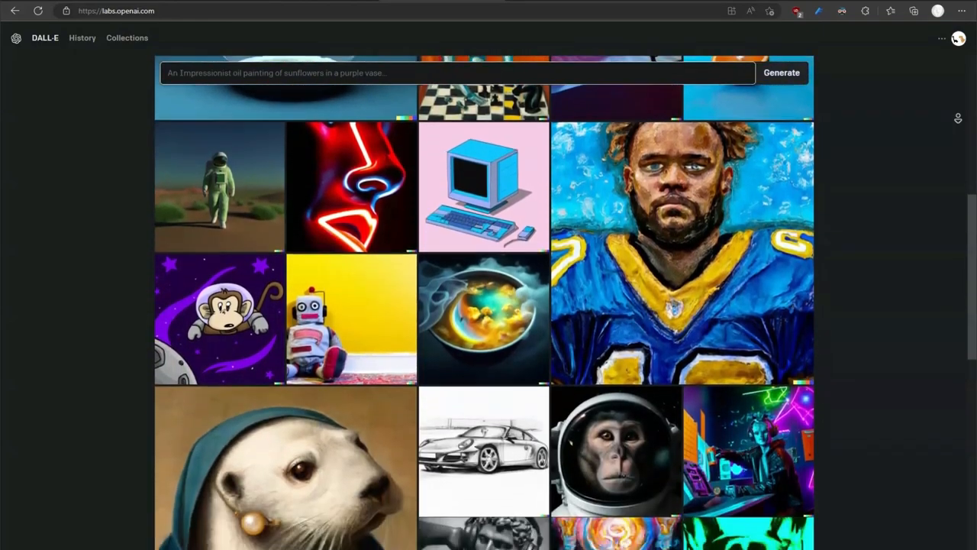
{"action": "scroll", "scroll_direction": "down", "scroll_amount": 3}
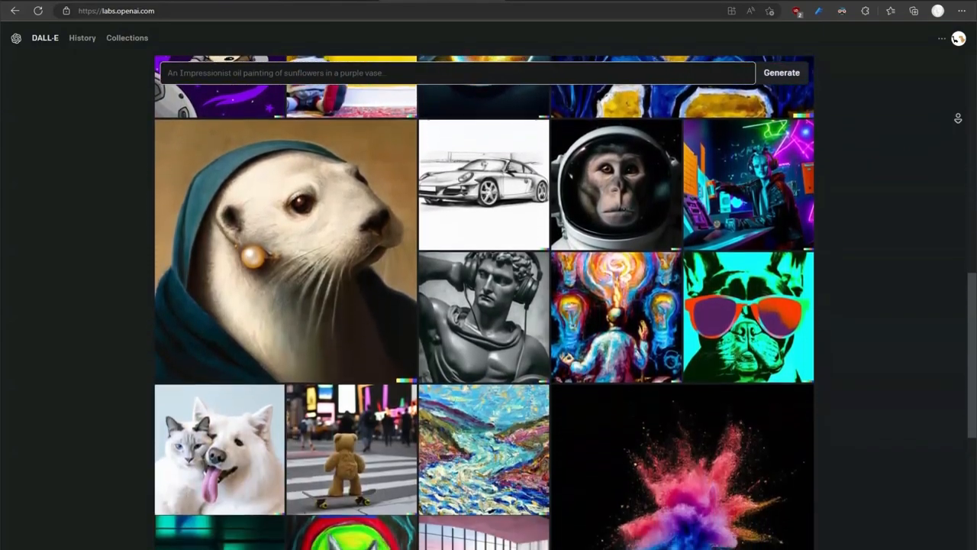
{"action": "scroll", "scroll_direction": "down", "scroll_amount": 3}
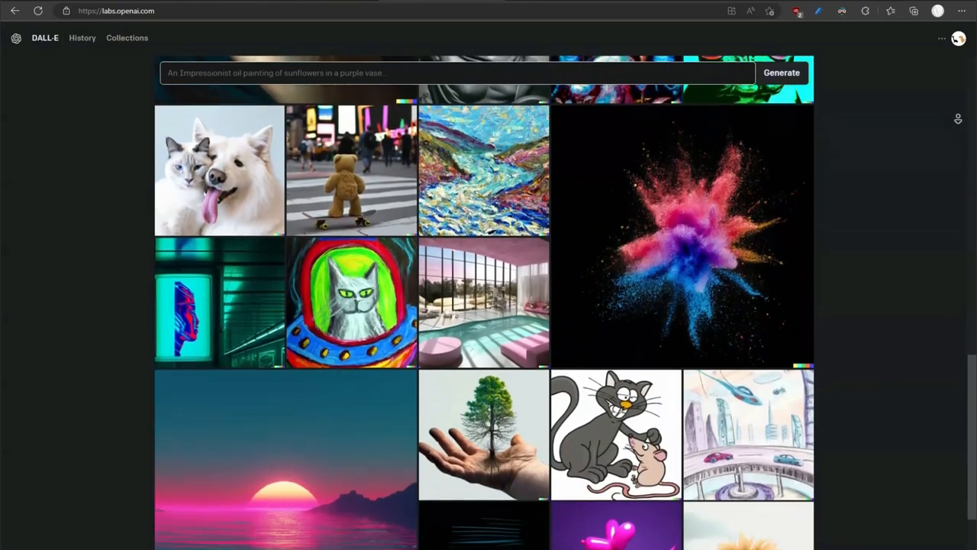
{"action": "scroll", "scroll_direction": "down", "scroll_amount": 3}
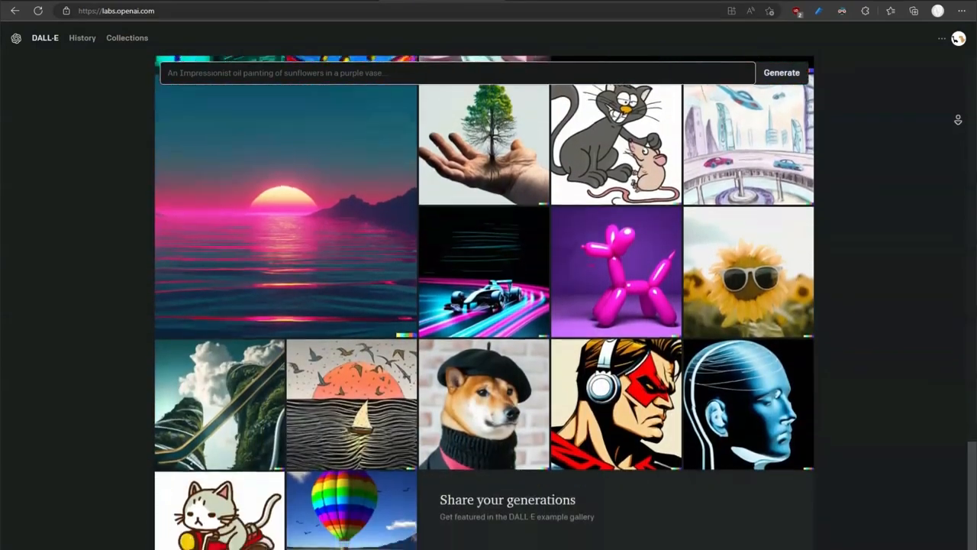